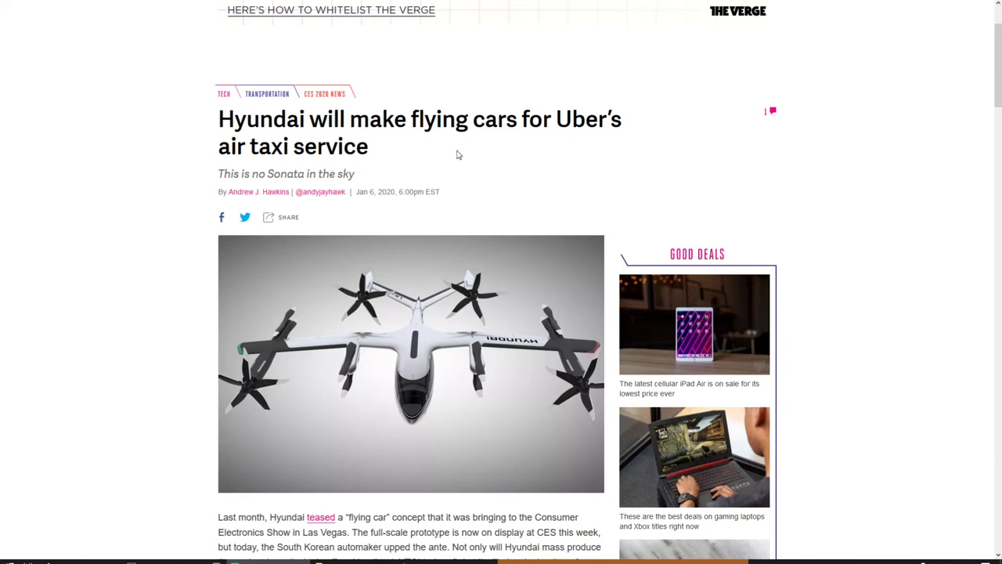
mouse_move(342, 225)
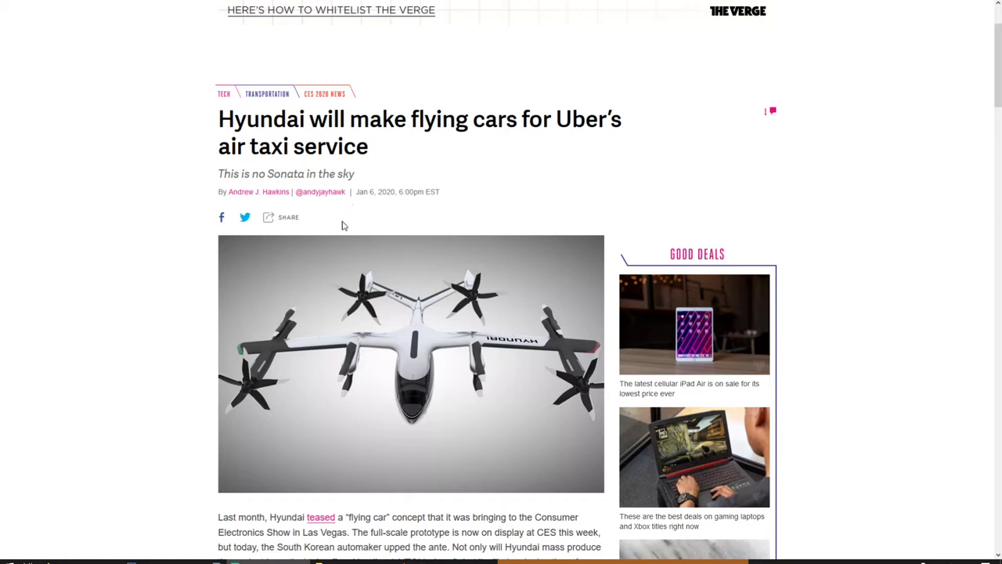
Step: Scroll past the Hyundai flying-car photo to the opening paragraphs on Uber's air taxis
scroll(down, 3)
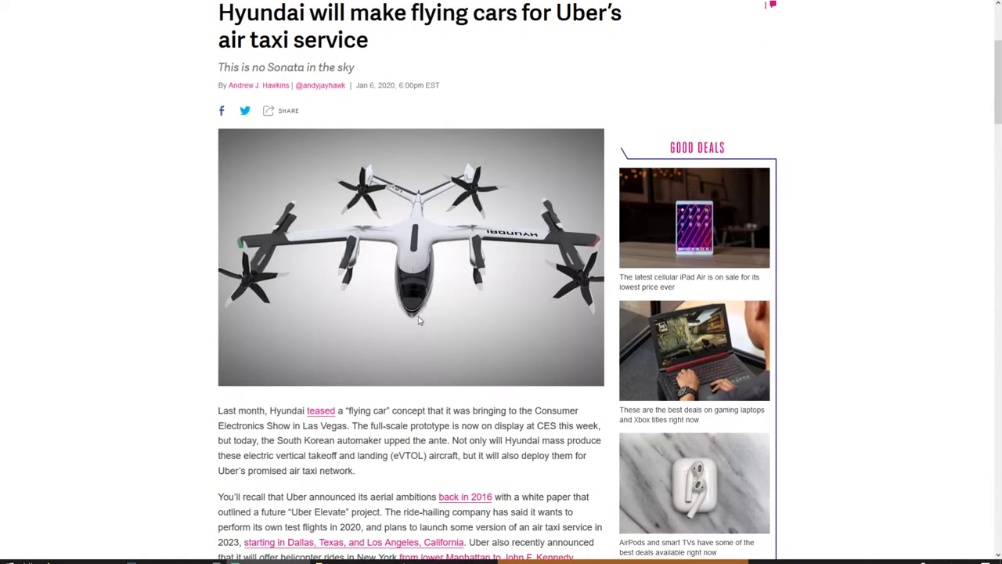
scroll(down, 3)
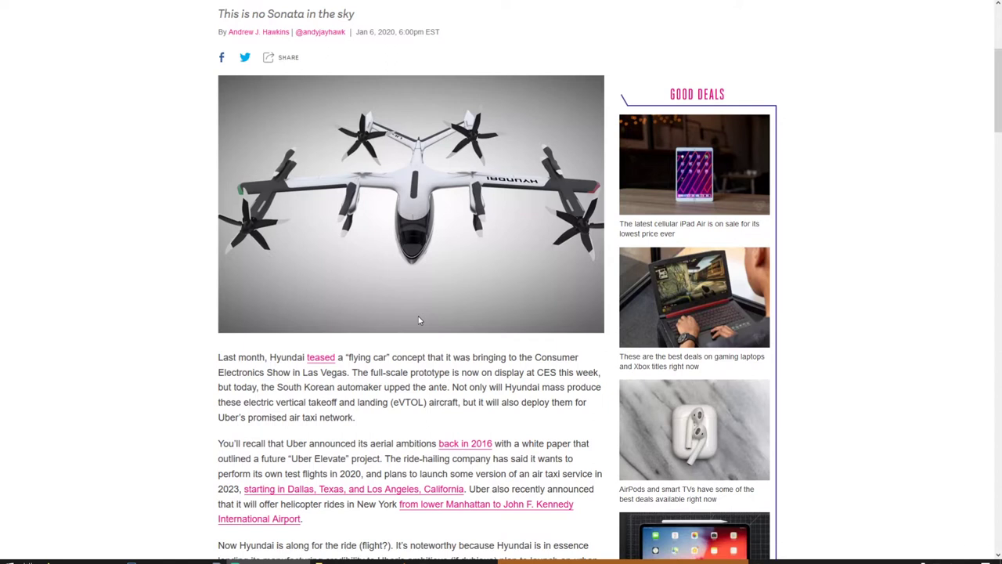
mouse_move(428, 194)
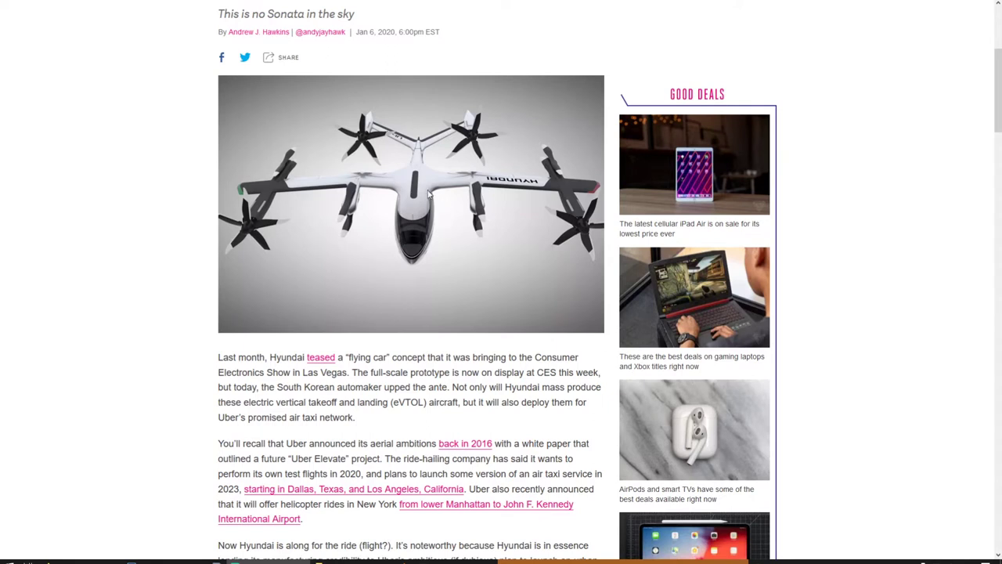
mouse_move(457, 341)
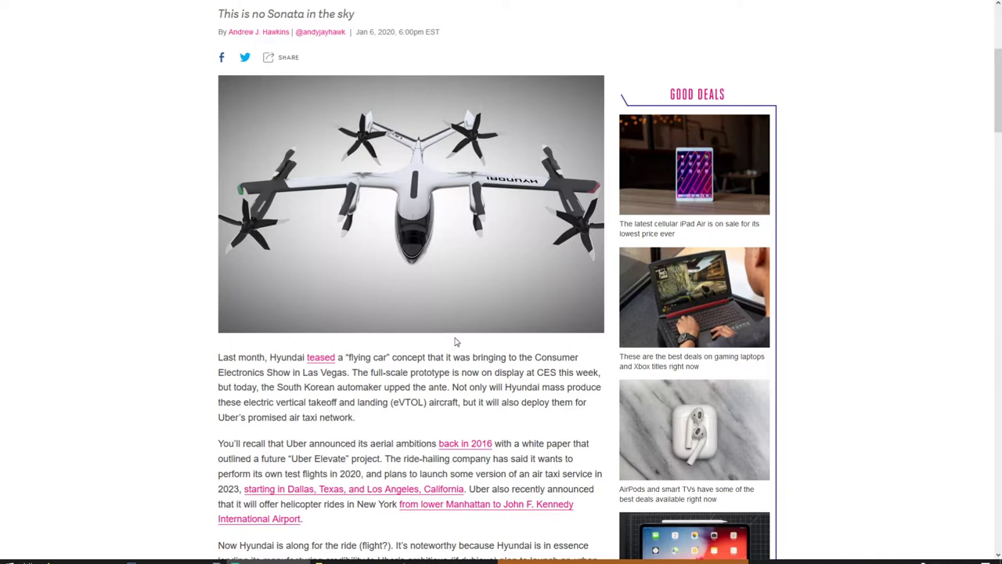
mouse_move(403, 184)
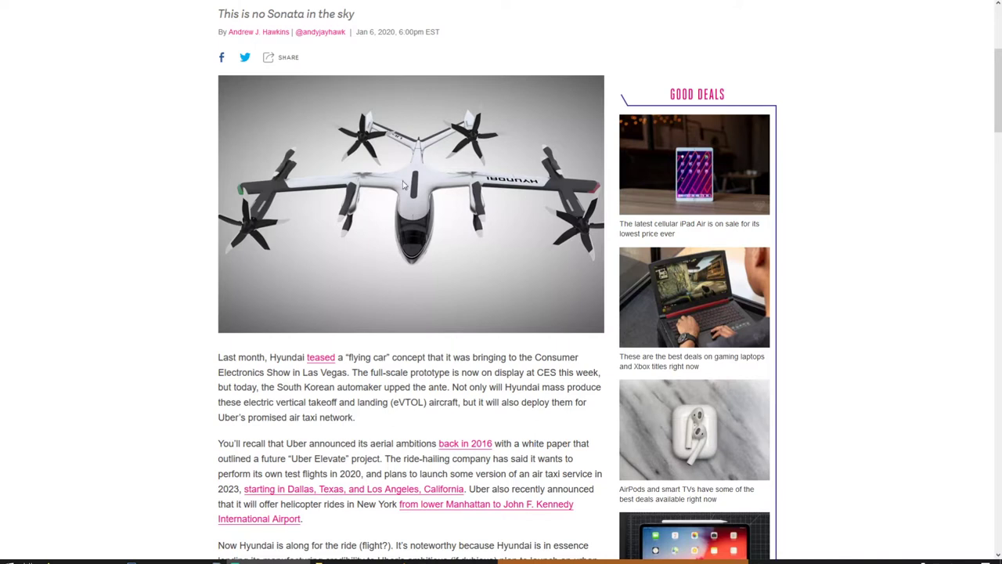
mouse_move(396, 174)
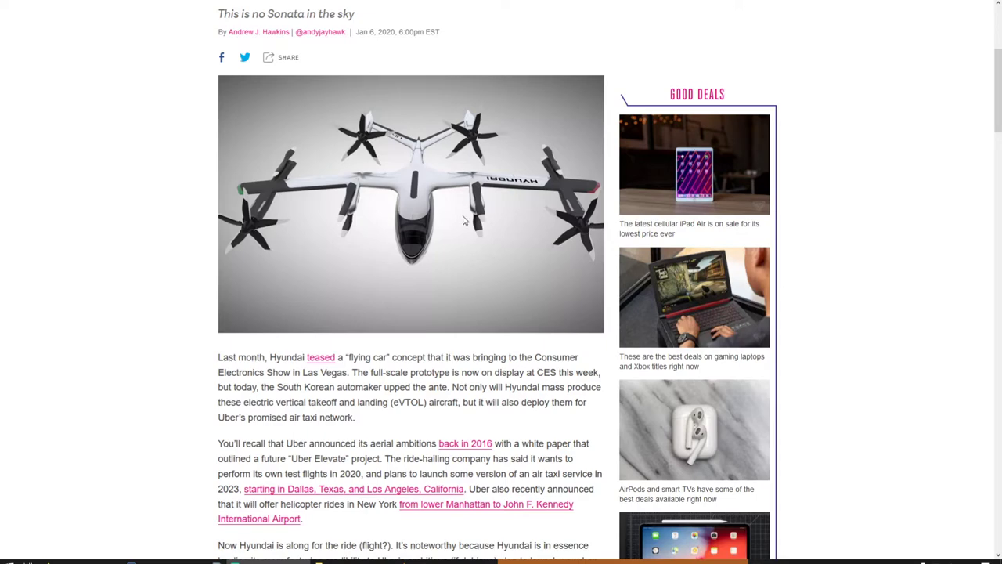
Step: Scroll past the Smart Mobility Solution diagram to the aircraft gallery on image 2 of 8
scroll(down, 3)
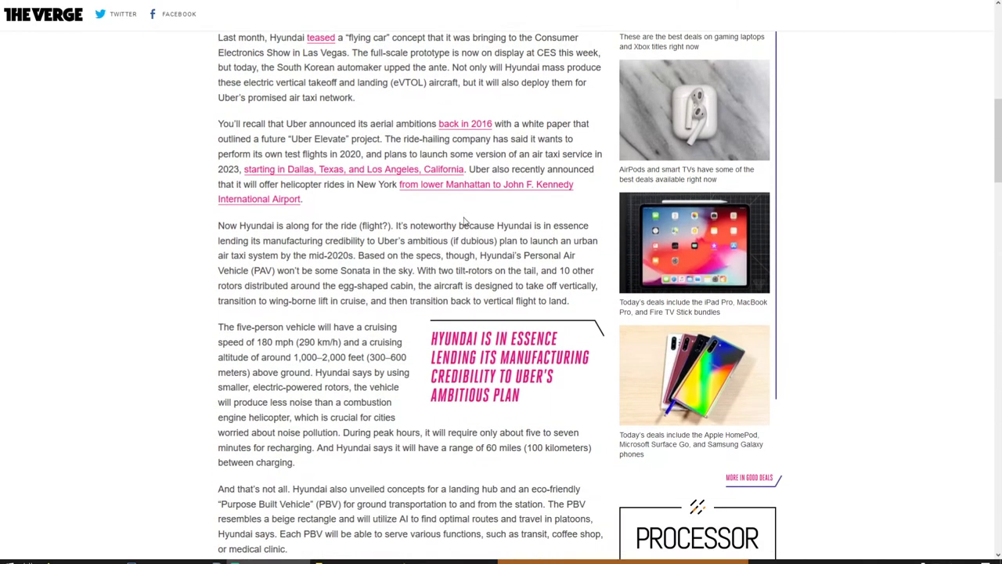
scroll(down, 3)
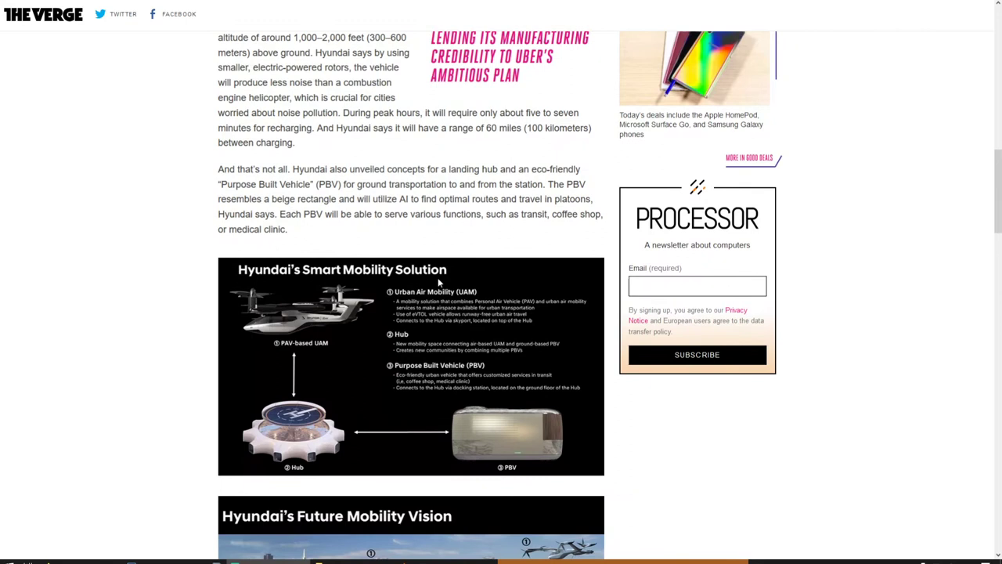
scroll(down, 3)
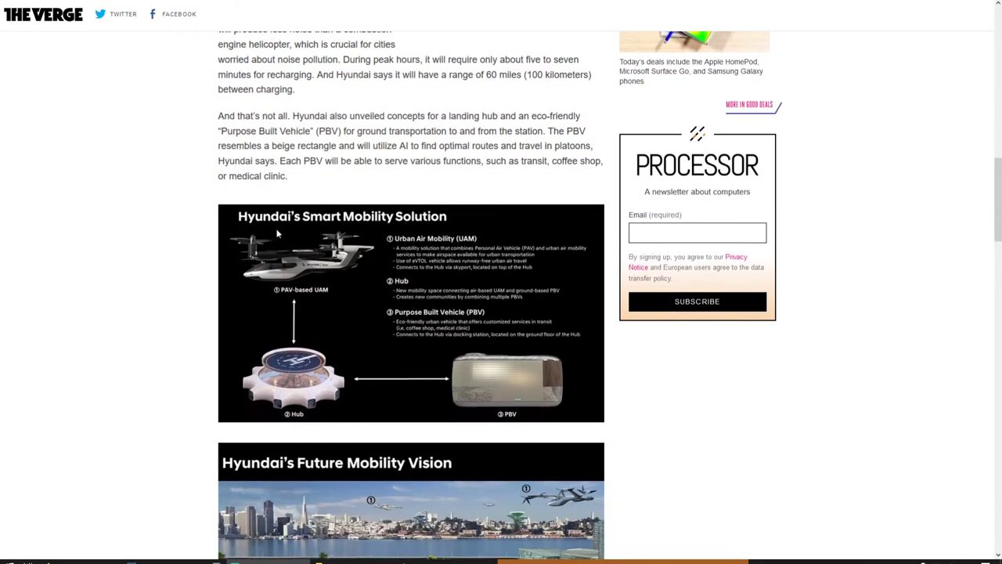
mouse_move(429, 267)
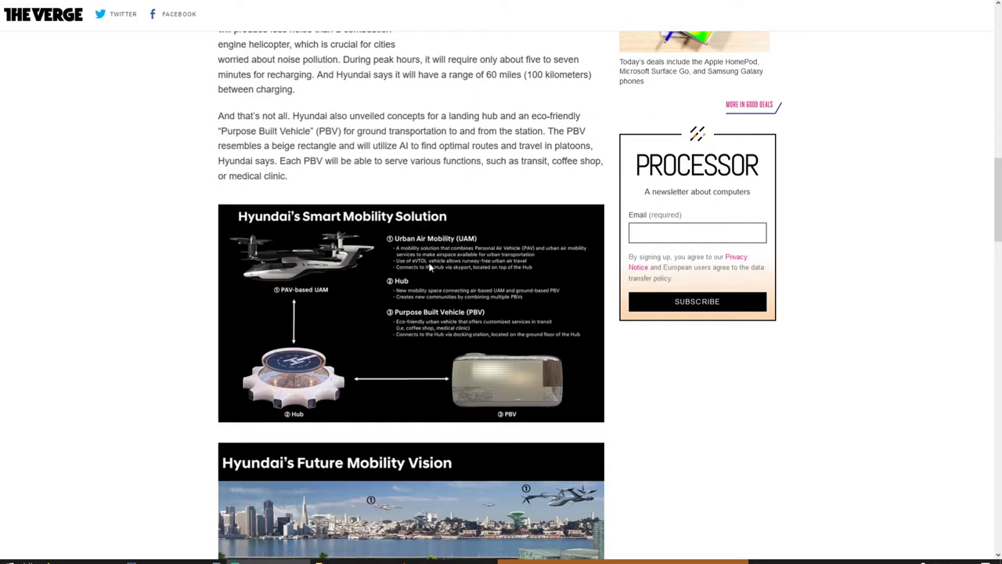
mouse_move(307, 247)
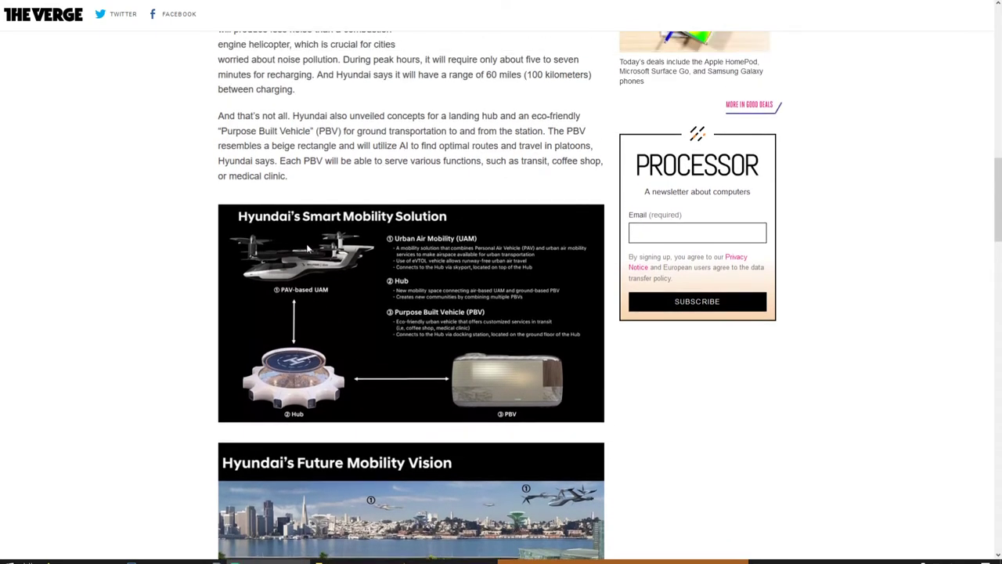
mouse_move(305, 299)
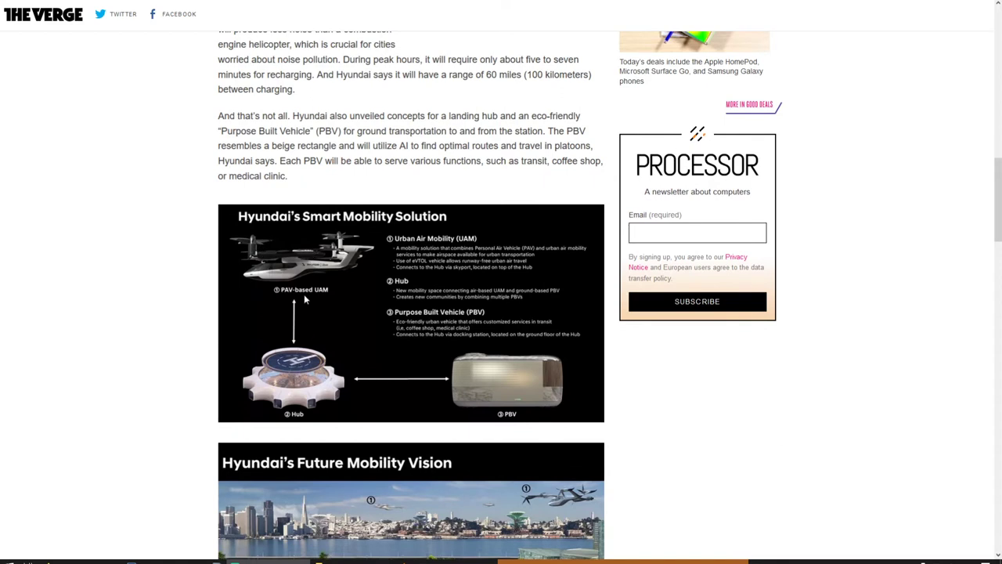
mouse_move(337, 380)
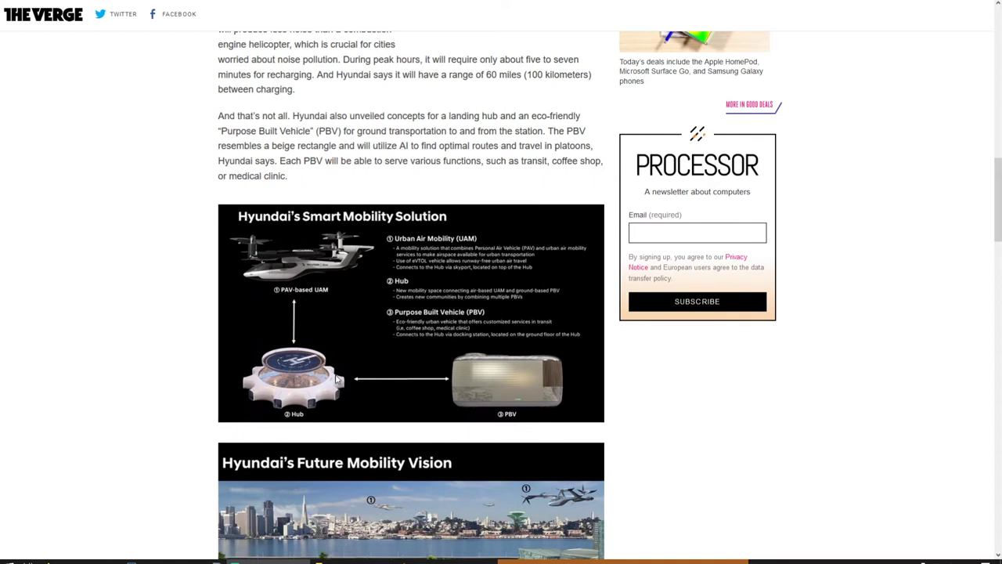
mouse_move(449, 272)
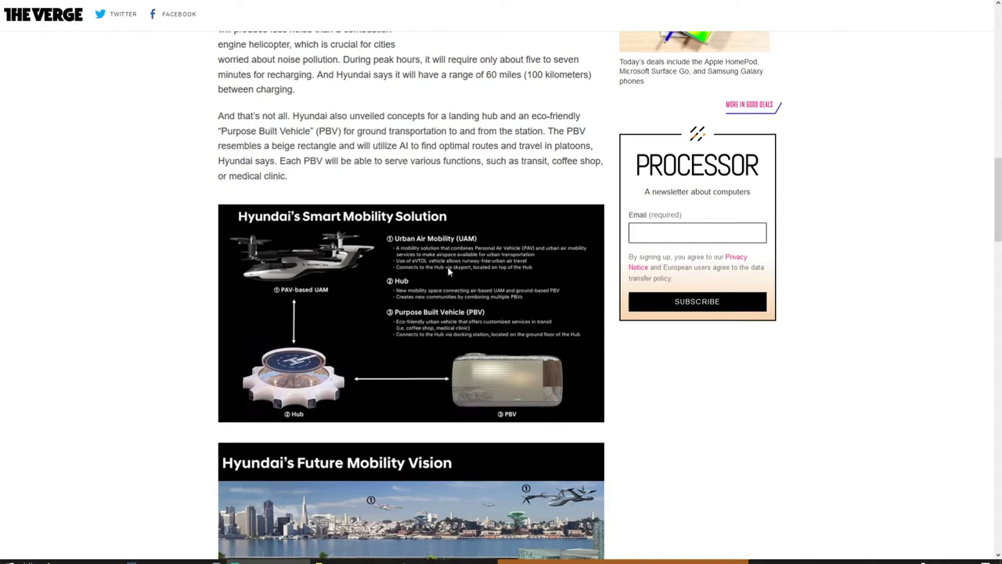
scroll(down, 3)
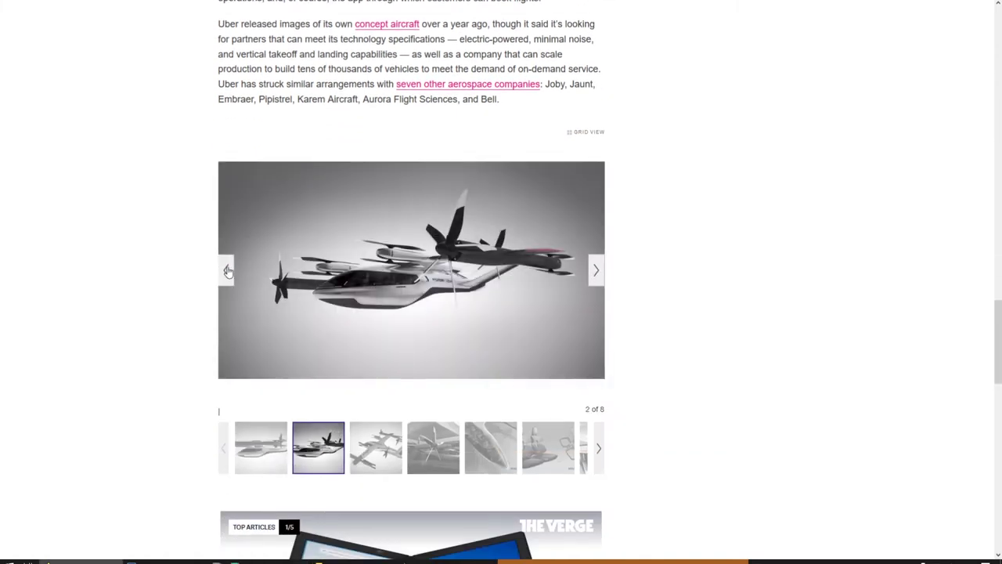
Step: Return the gallery to the first aircraft photo and scroll through the article
click(227, 270)
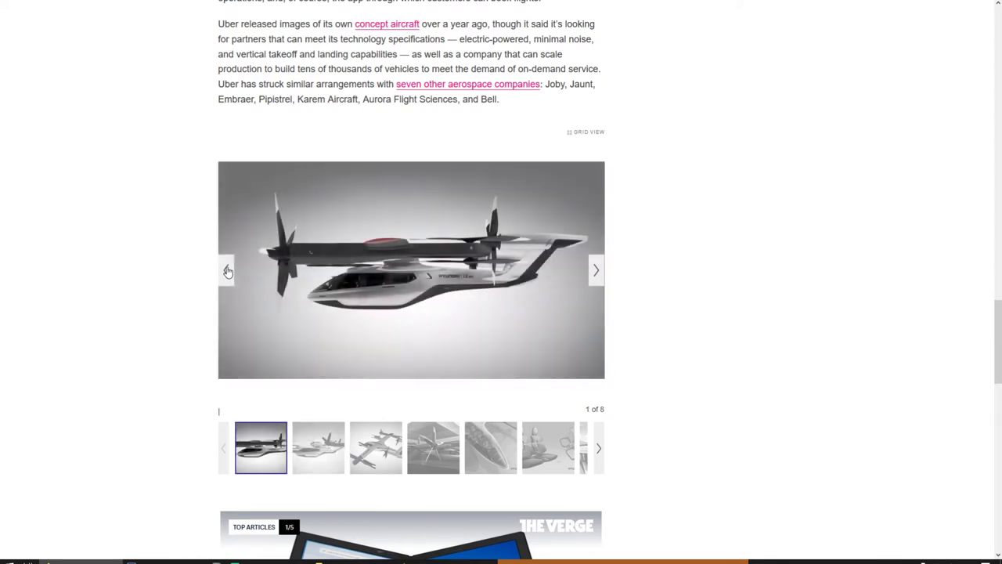
scroll(down, 3)
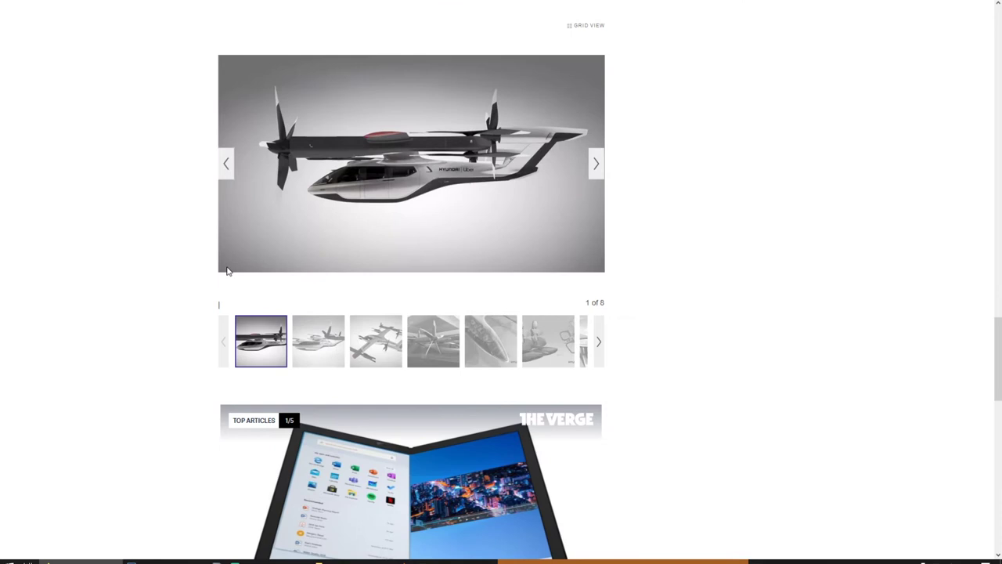
scroll(down, 3)
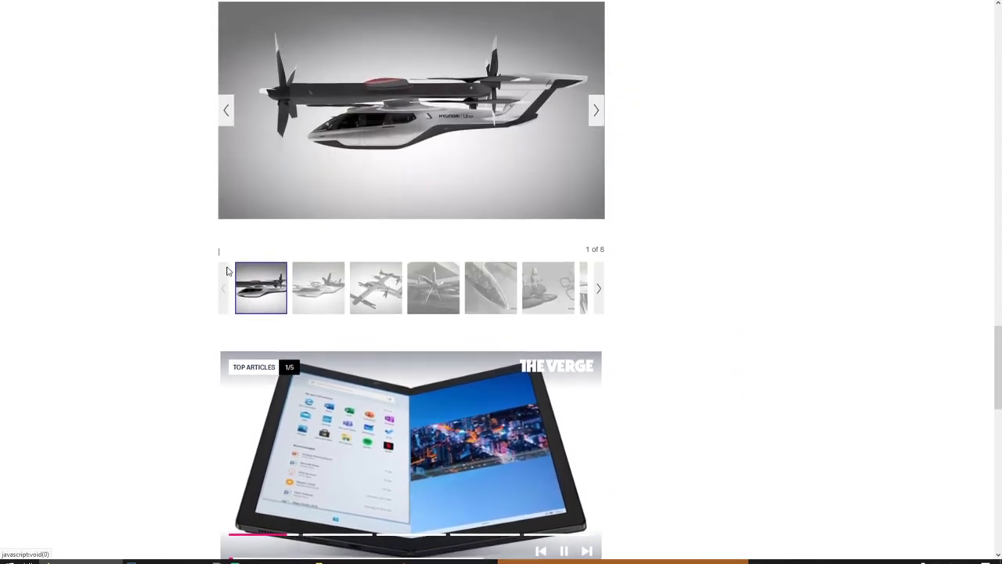
scroll(up, 3)
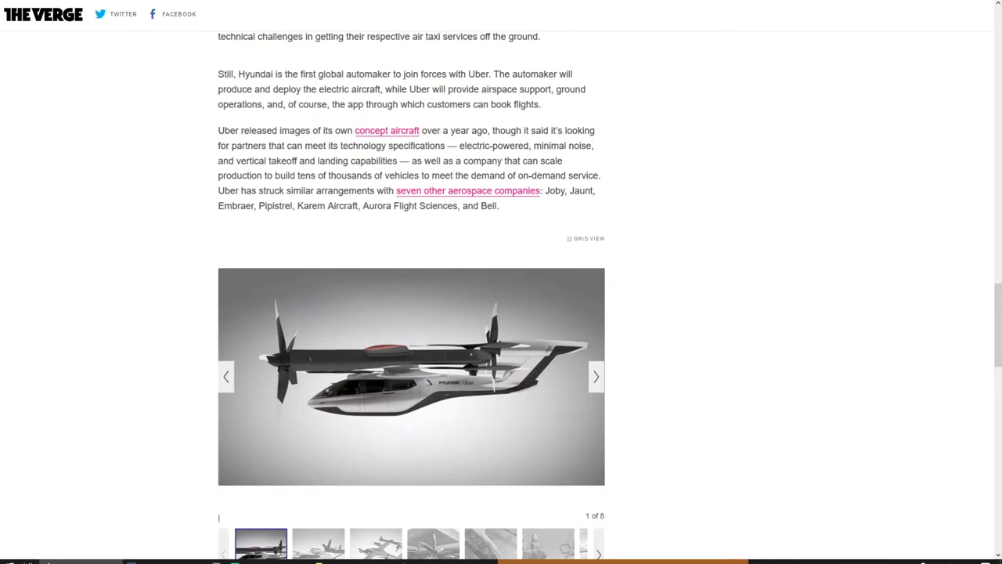
scroll(down, 3)
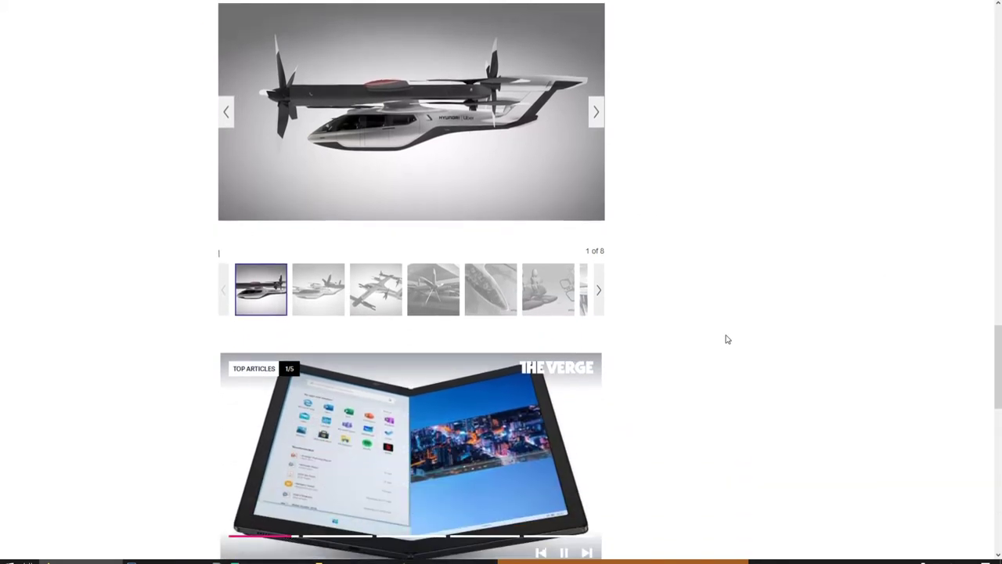
scroll(down, 3)
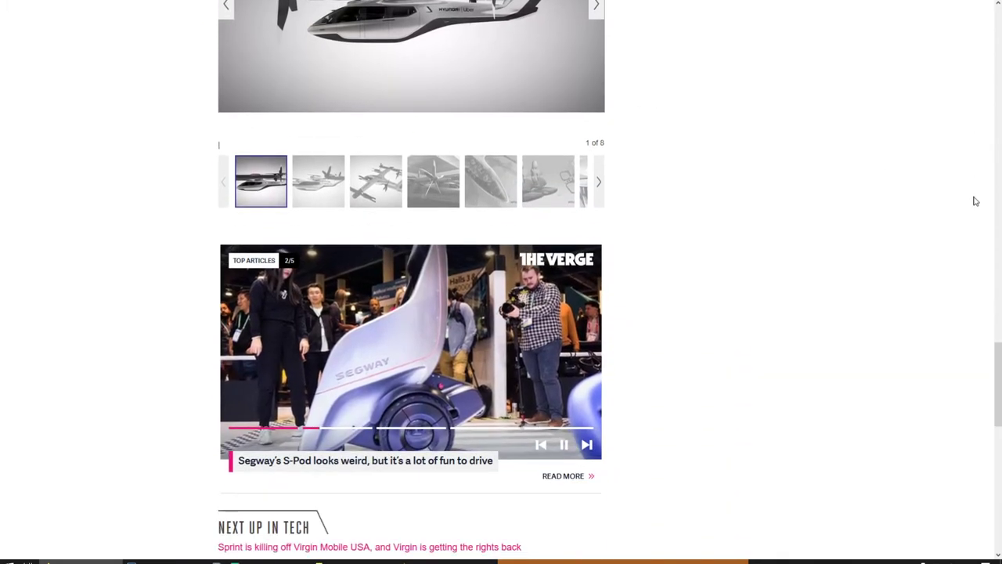
scroll(down, 3)
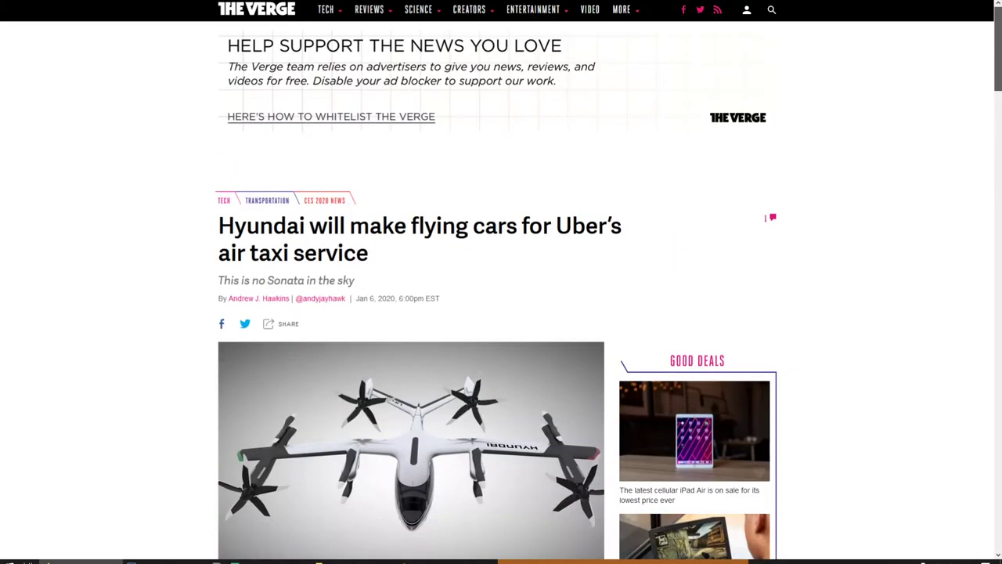
Step: Search the web for "tesla uber car"
scroll(down, 3)
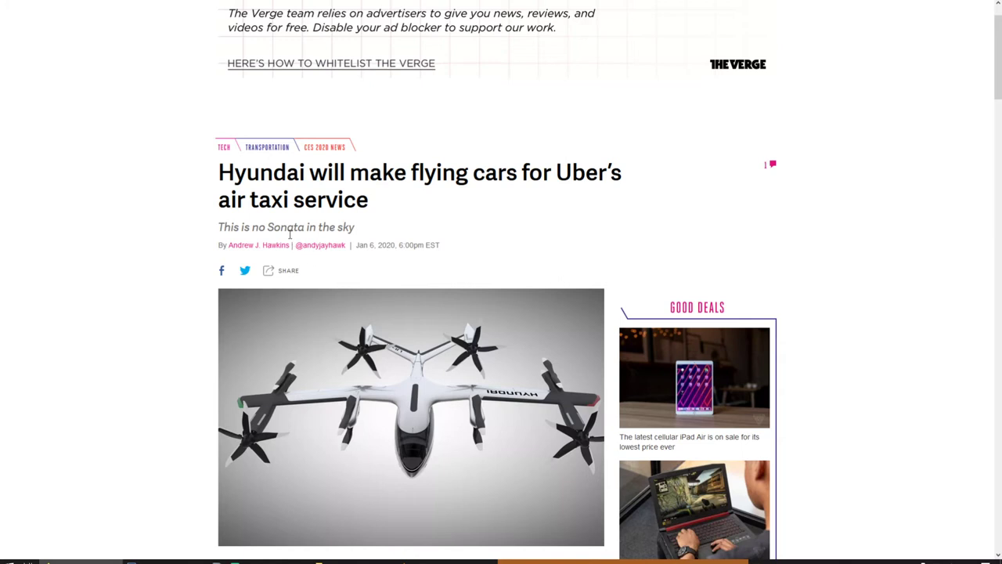
mouse_move(290, 235)
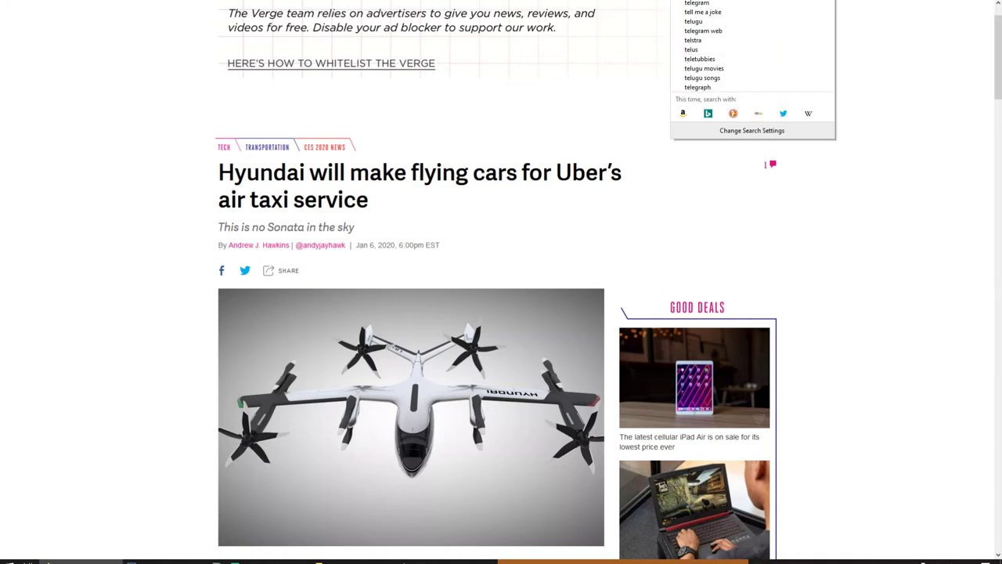
text(tesla)
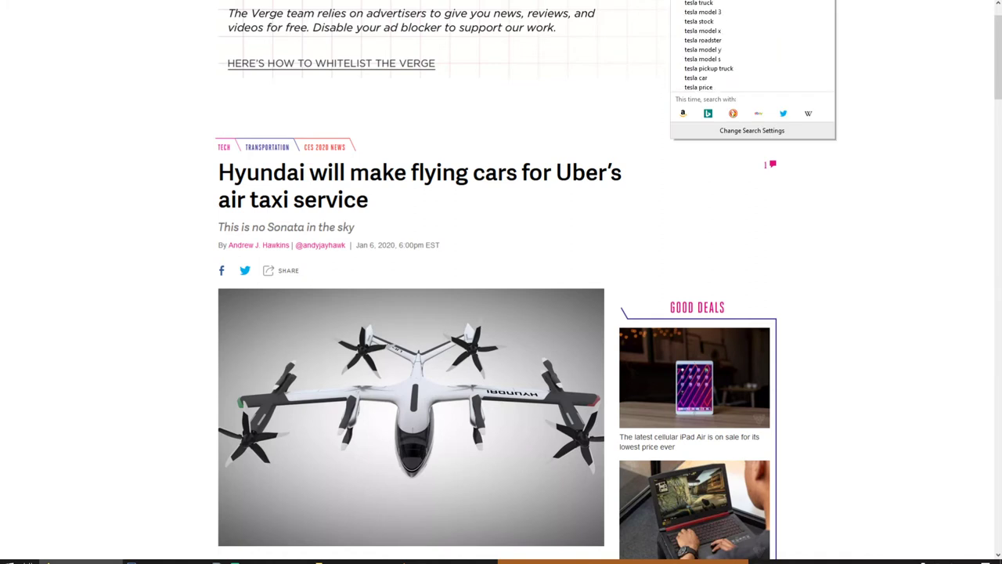
text(uber car)
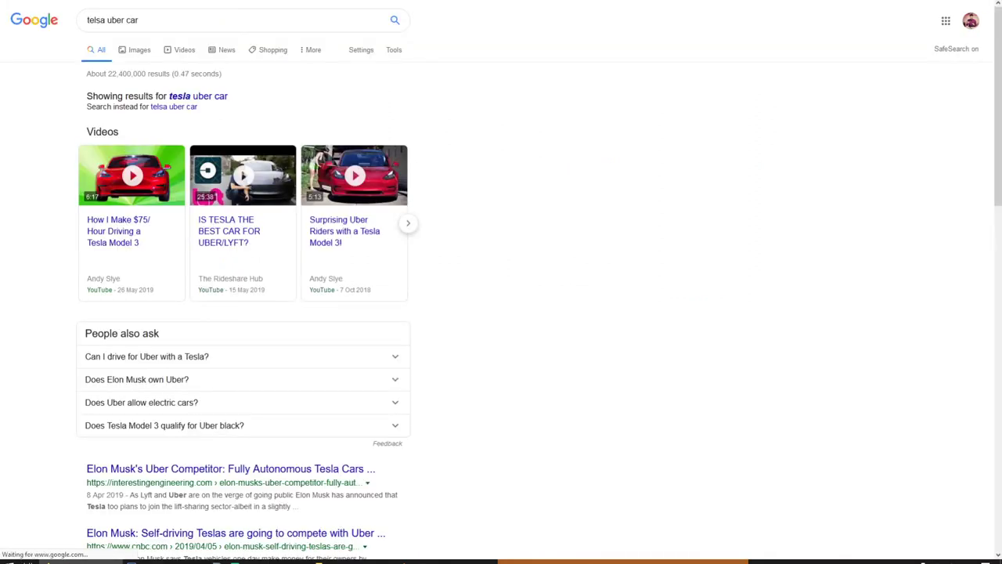
mouse_move(270, 326)
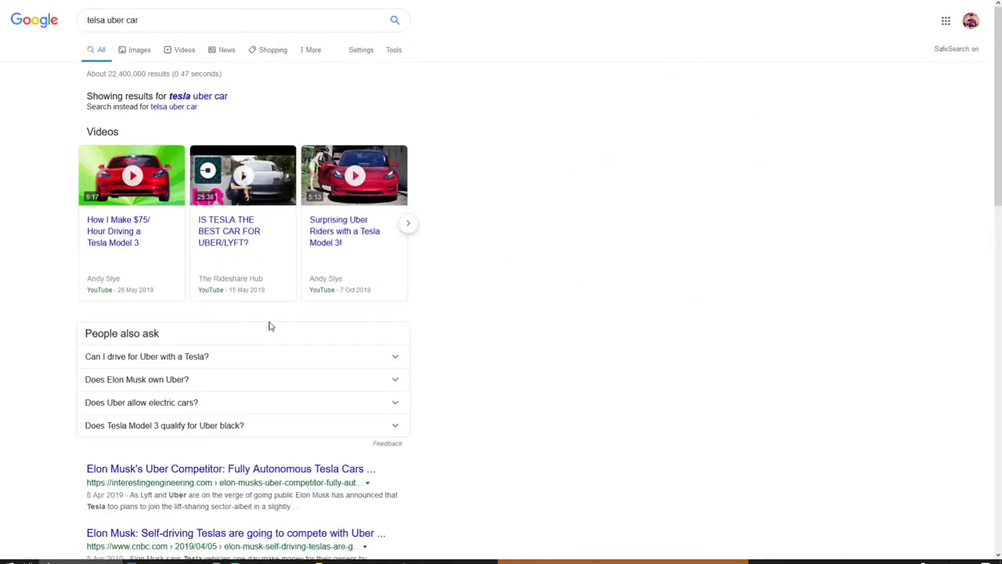
Step: Open the Interesting Engineering result "Elon Musk's Uber Competitor" on autonomous Teslas
right_click(182, 362)
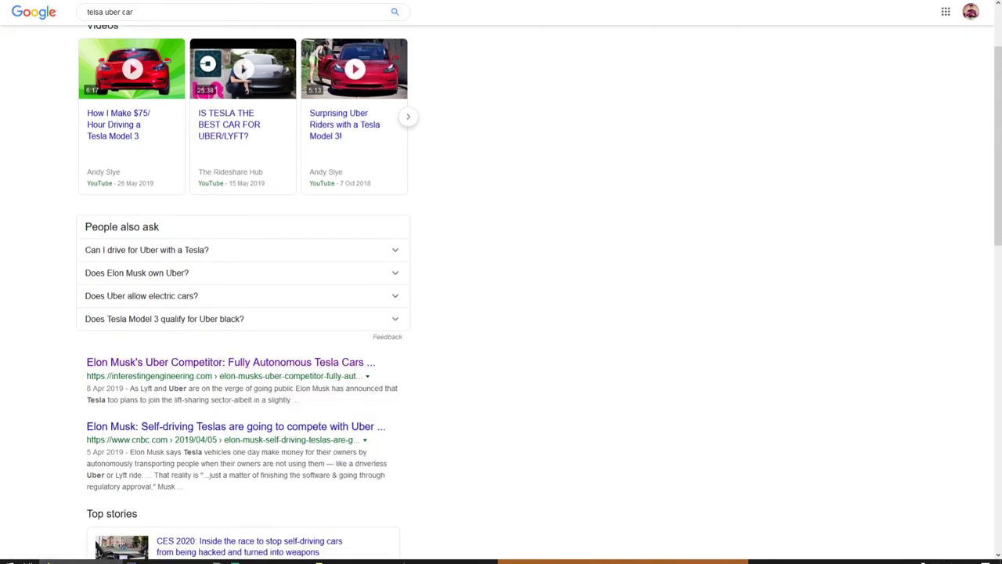
click(230, 361)
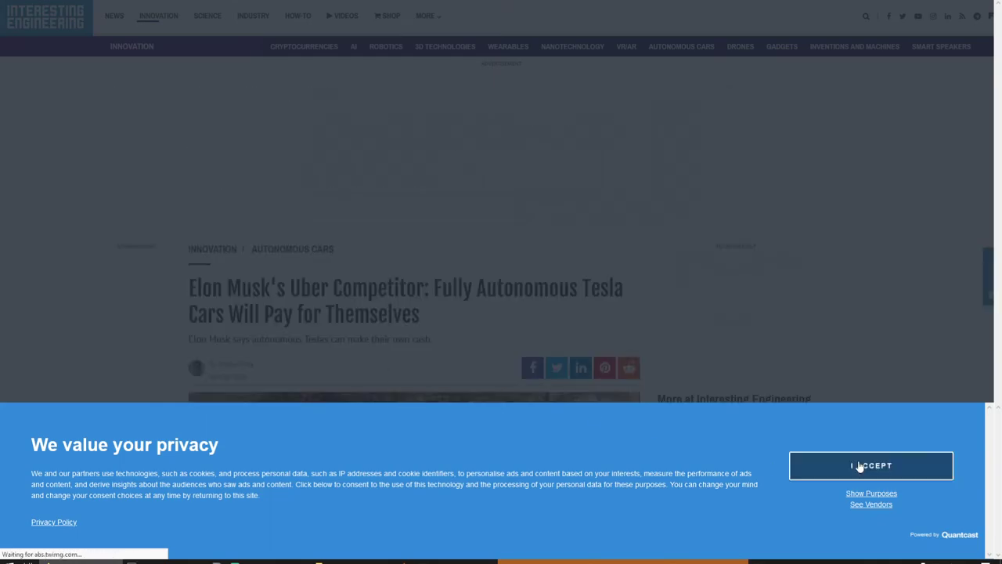
Step: Accept the Interesting Engineering privacy banner and scroll to the Tesla photo and opening paragraphs
click(871, 465)
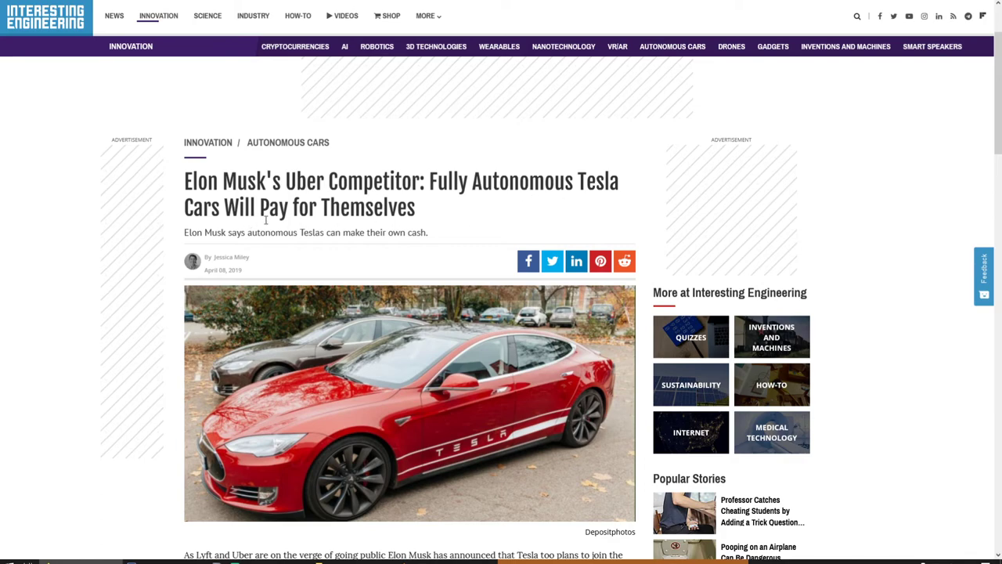
scroll(down, 3)
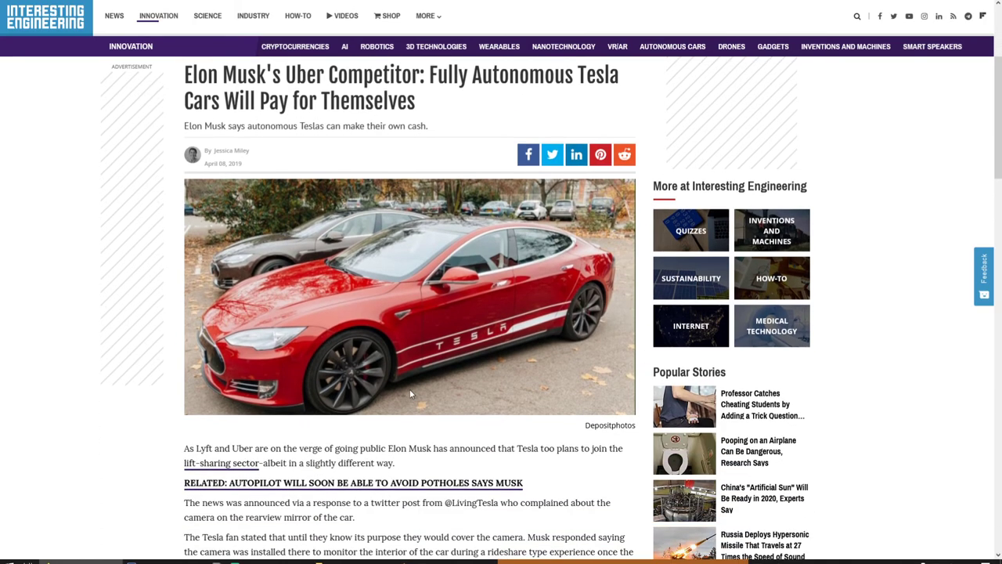
mouse_move(433, 300)
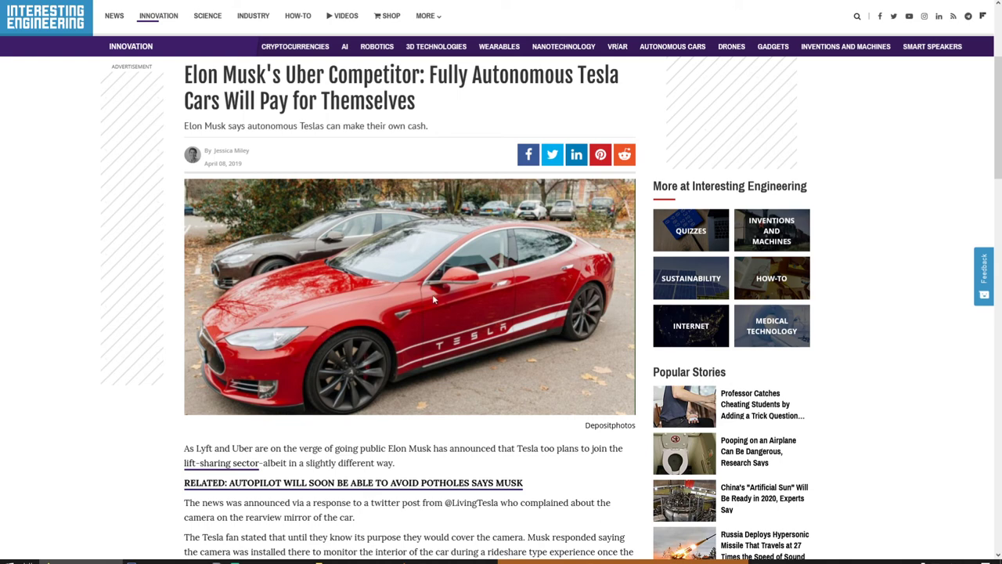
mouse_move(442, 270)
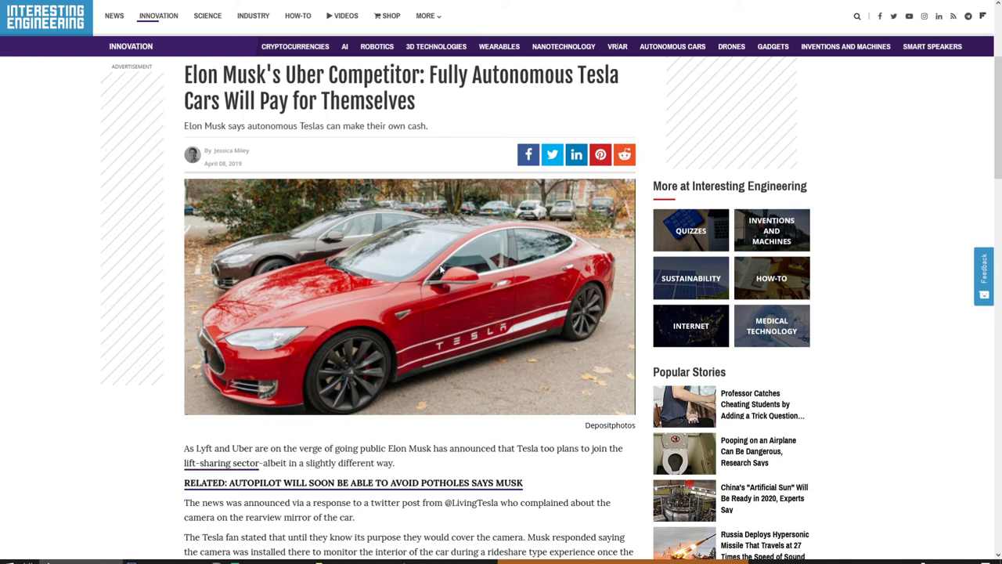
mouse_move(415, 286)
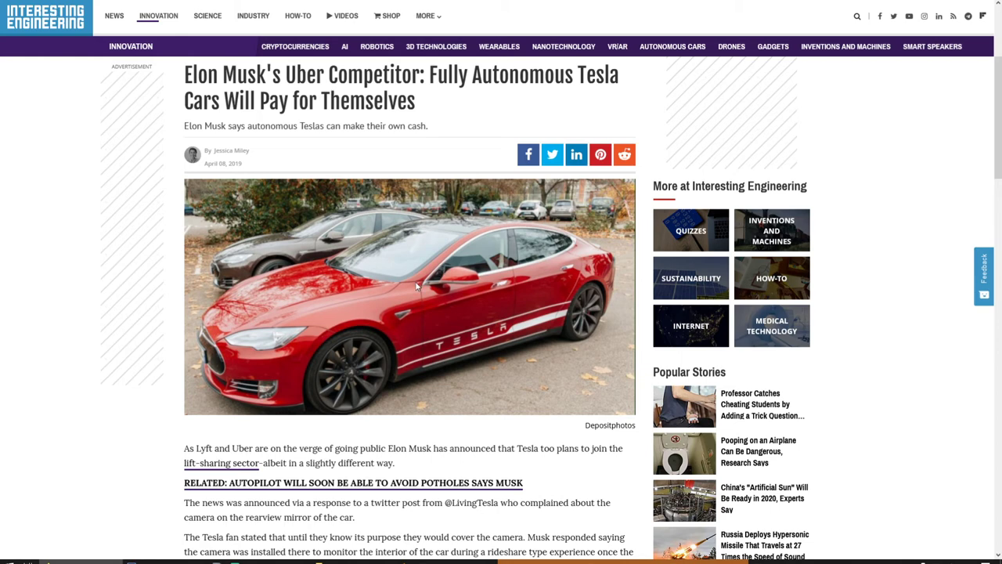
mouse_move(402, 319)
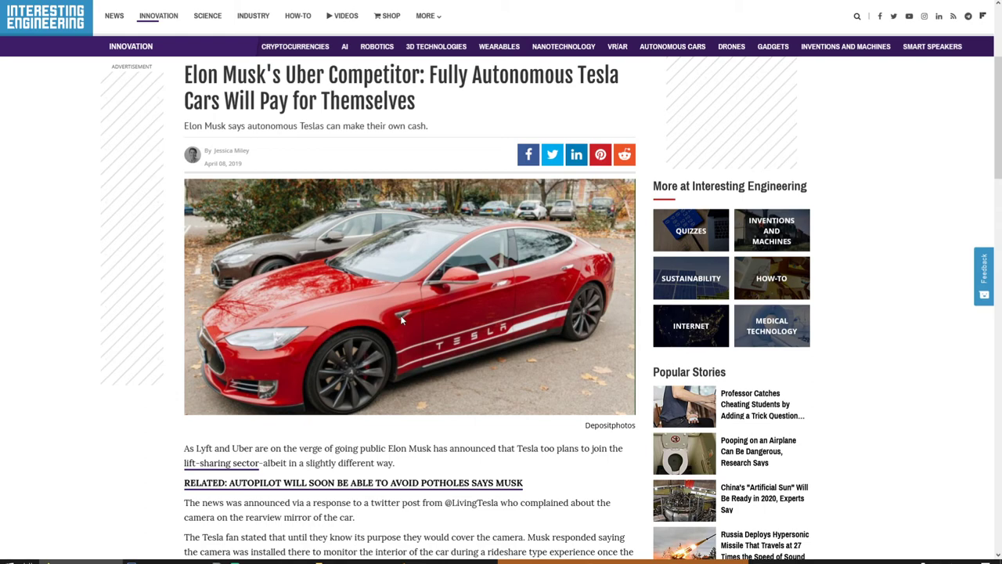
mouse_move(405, 326)
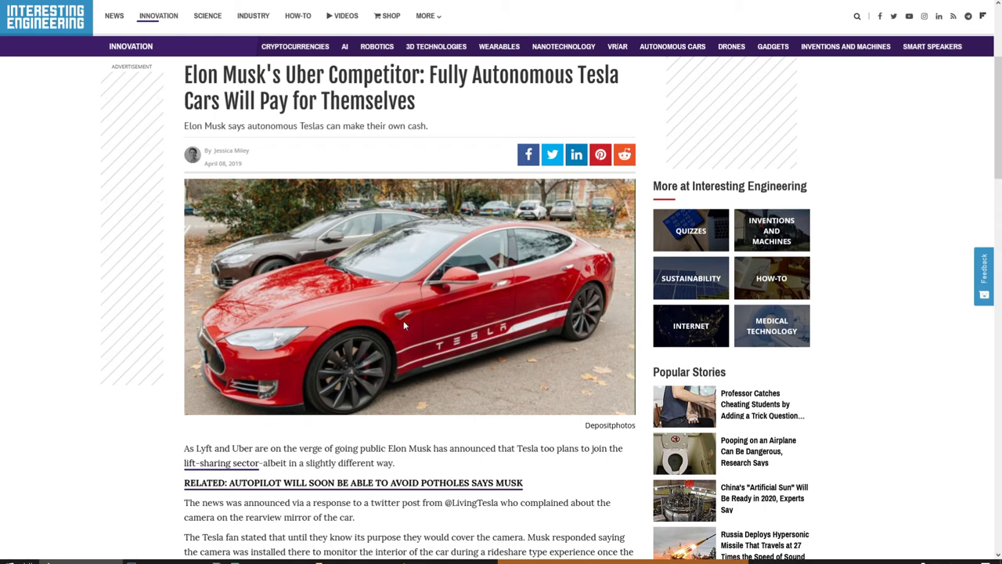
scroll(down, 3)
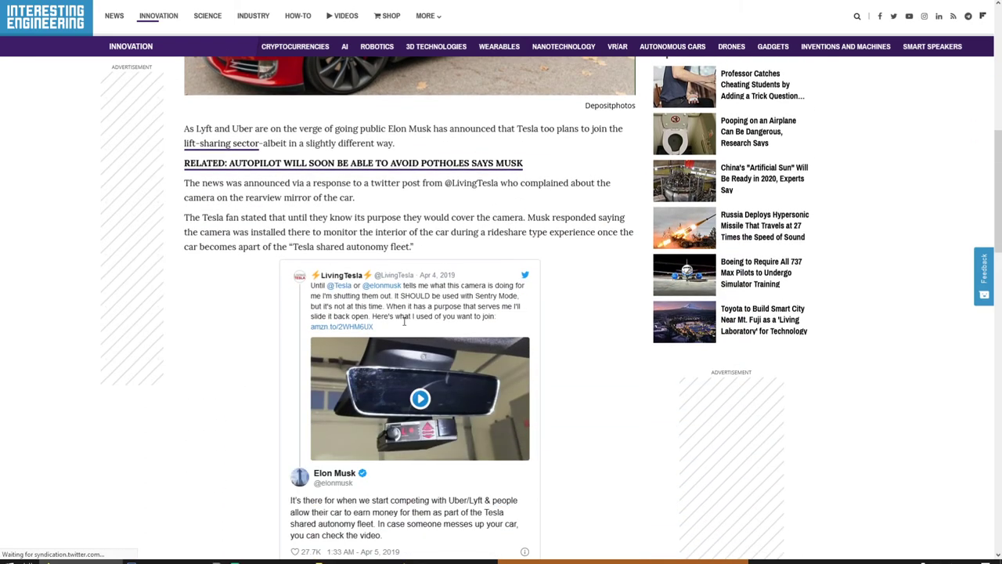
scroll(down, 3)
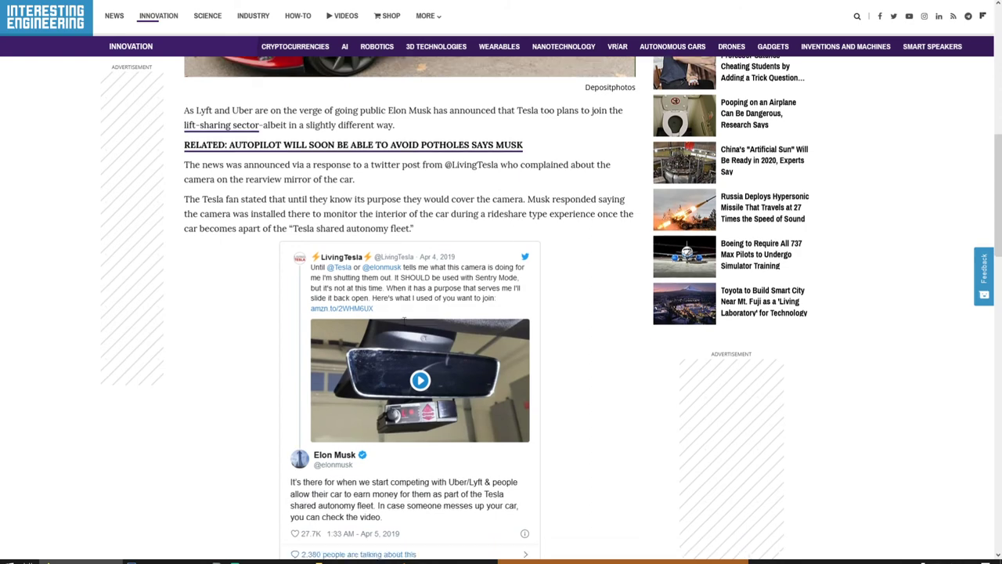
scroll(down, 3)
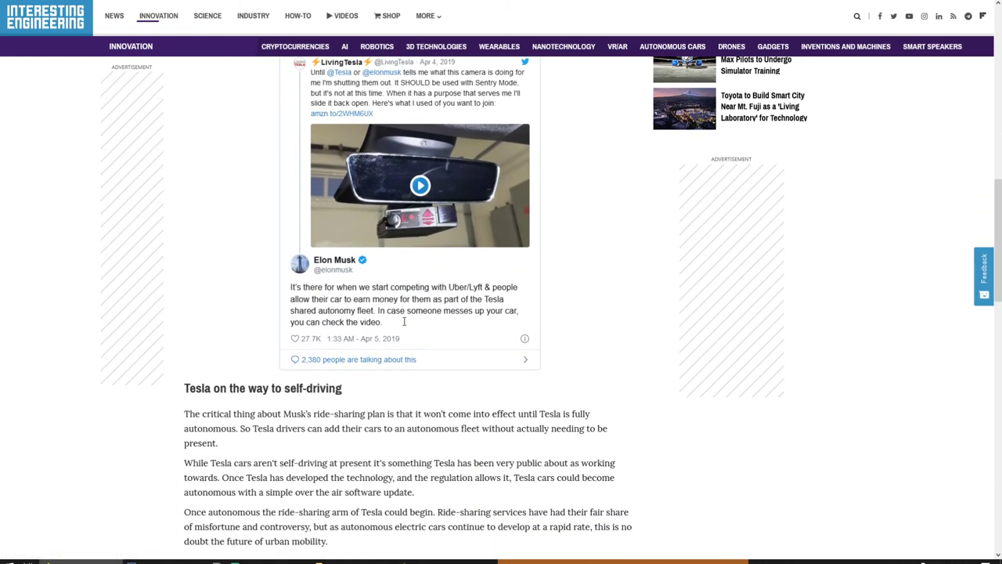
scroll(down, 3)
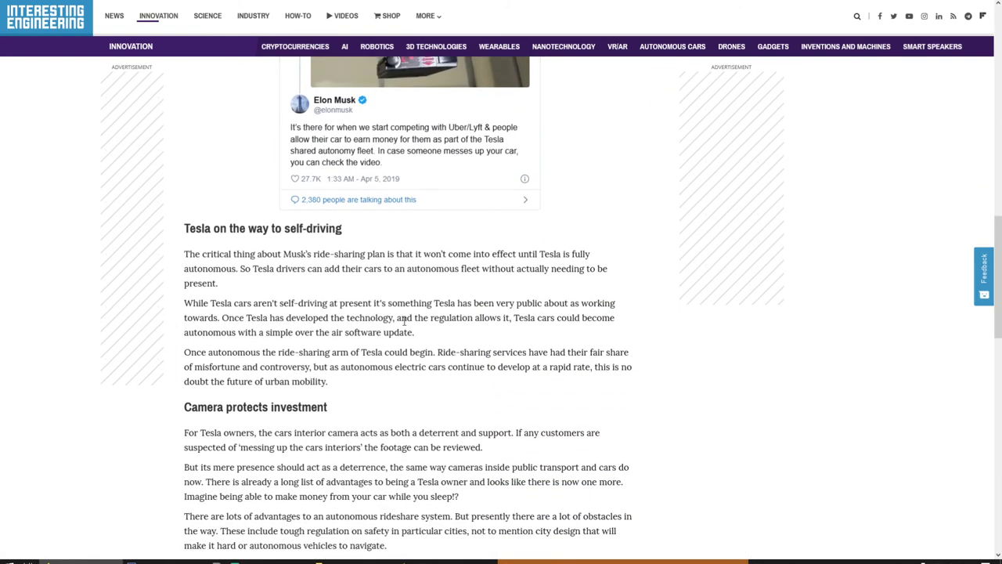
scroll(down, 3)
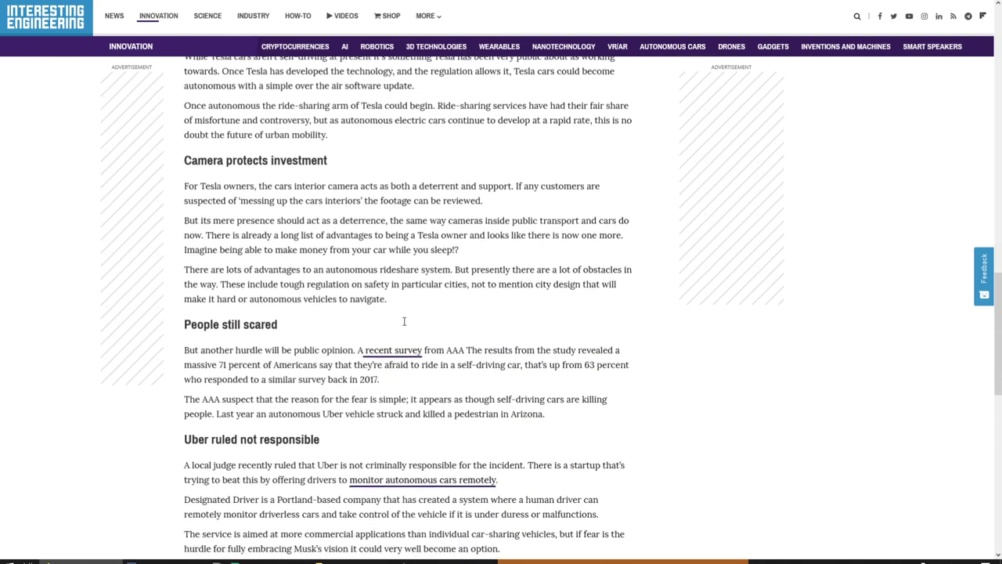
scroll(down, 3)
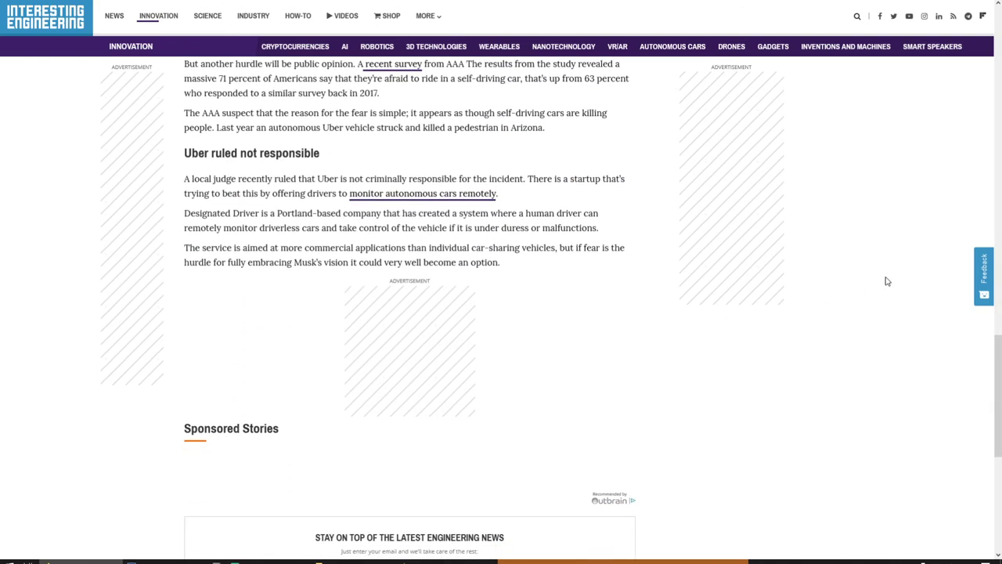
scroll(up, 3)
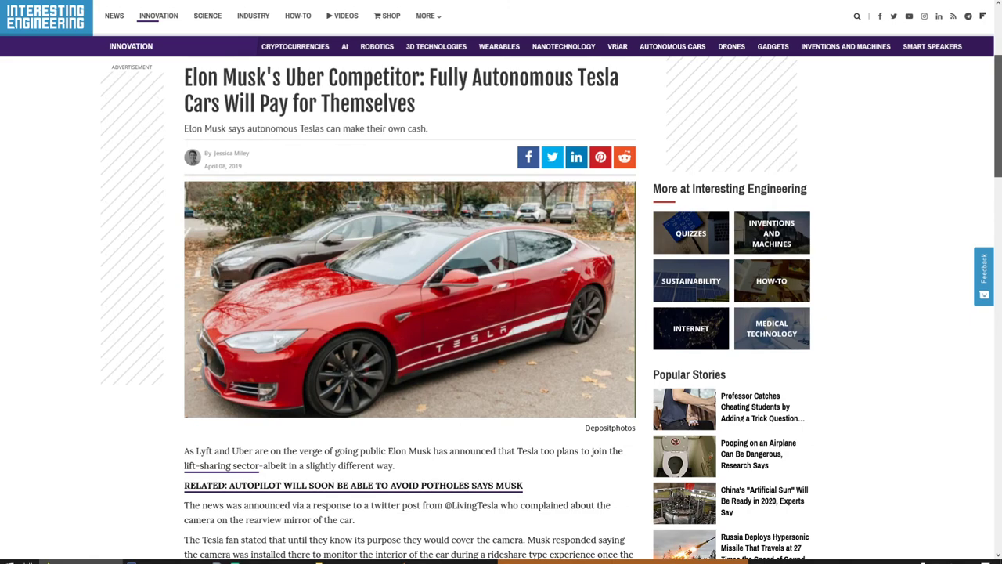